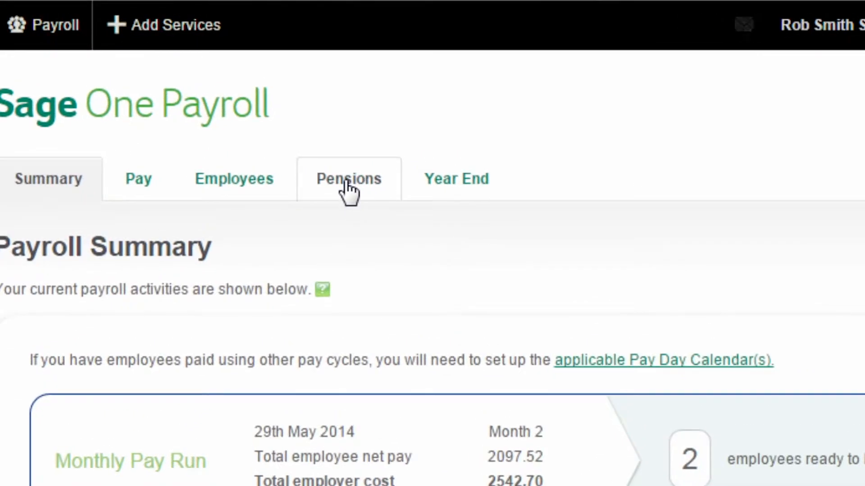
Open the Pensions auto enrolment preparation steps and scroll through to the workforce assessment
{"action": "left_click", "coordinate": [348, 178]}
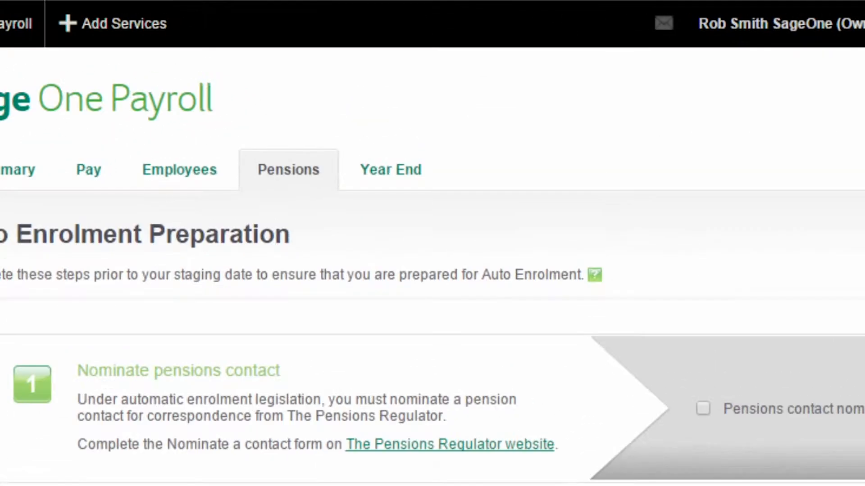
{"action": "scroll", "scroll_direction": "down", "scroll_amount": 3}
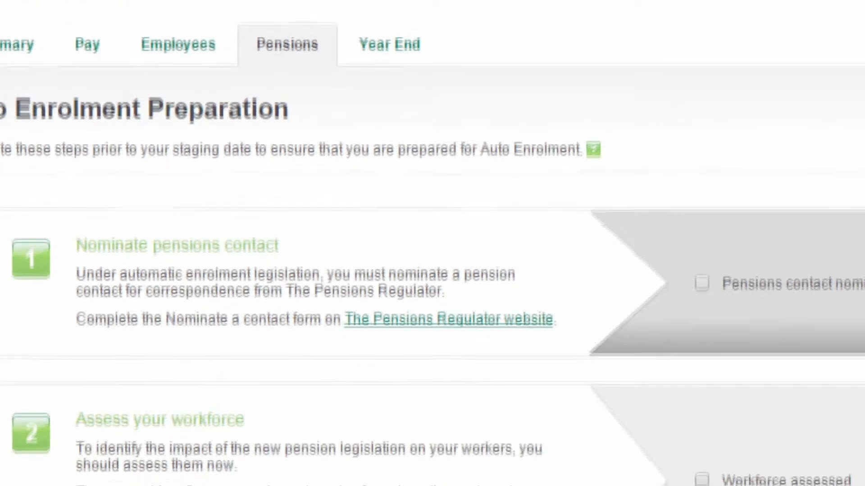
{"action": "scroll", "scroll_direction": "down", "scroll_amount": 3}
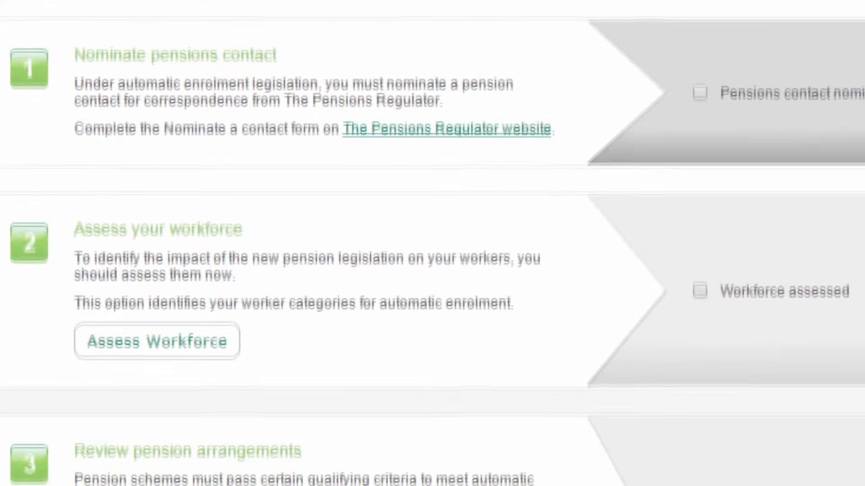
{"action": "scroll", "scroll_direction": "down", "scroll_amount": 3}
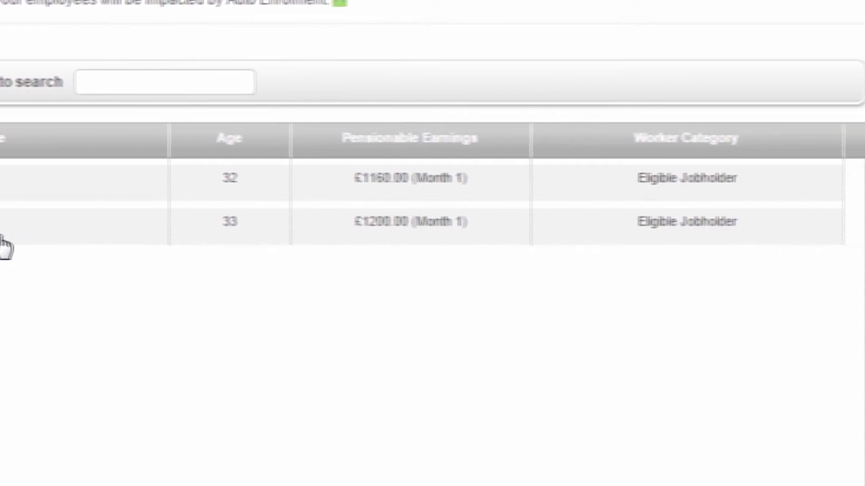
{"action": "mouse_move", "coordinate": [424, 226]}
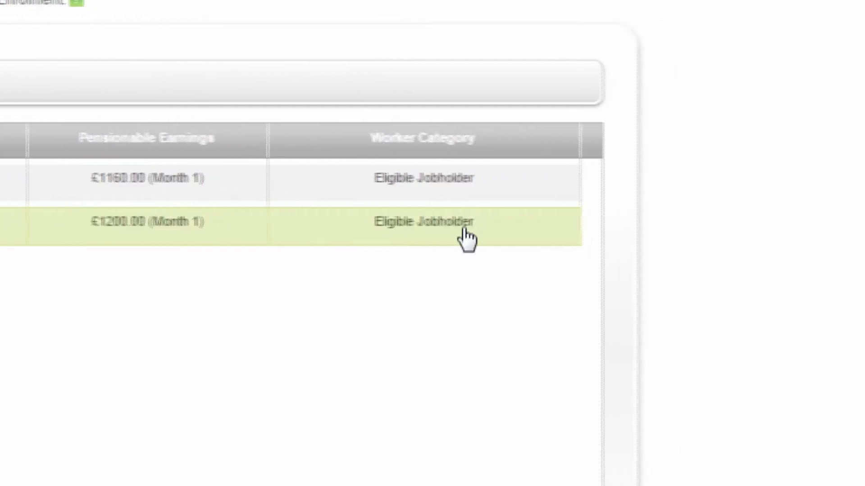
{"action": "mouse_move", "coordinate": [430, 196]}
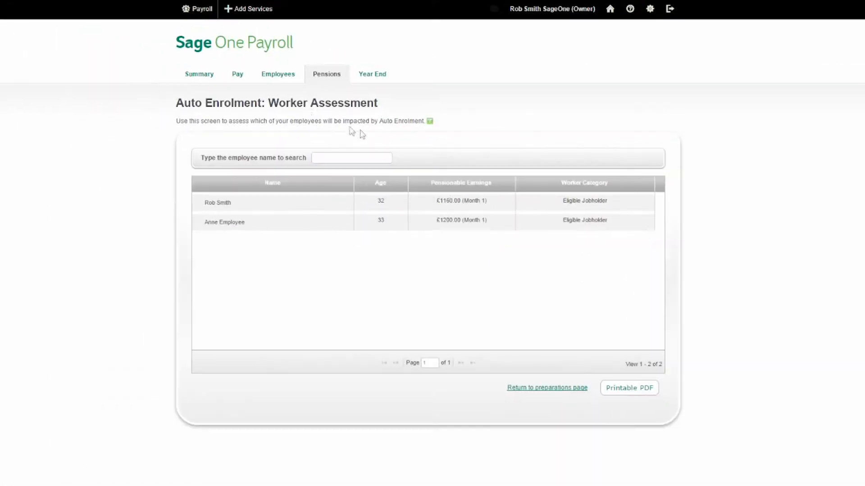
{"action": "mouse_move", "coordinate": [199, 75]}
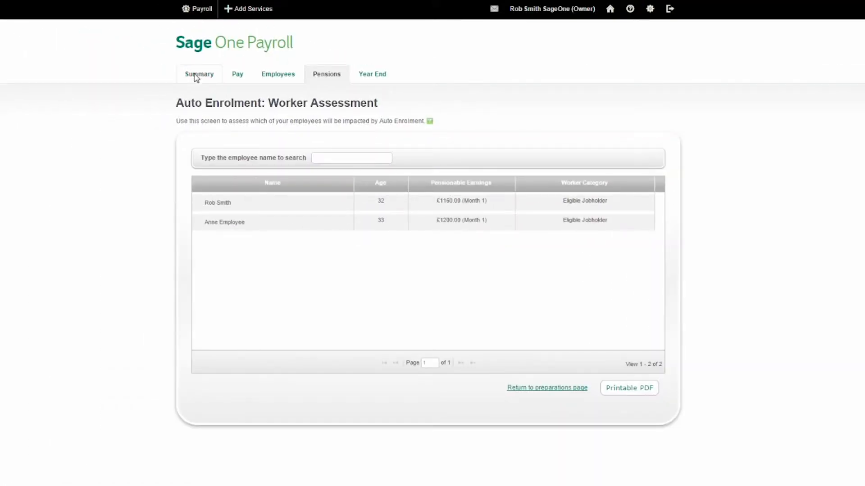
Set the staging date to 26/12/2014 and open The Pensions Regulator's automatic enrolment page
{"action": "left_click", "coordinate": [199, 74]}
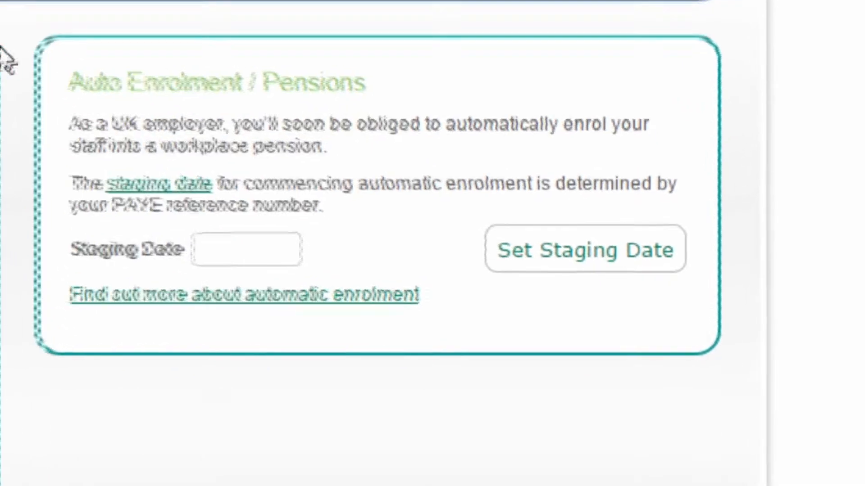
{"action": "left_click", "coordinate": [246, 249]}
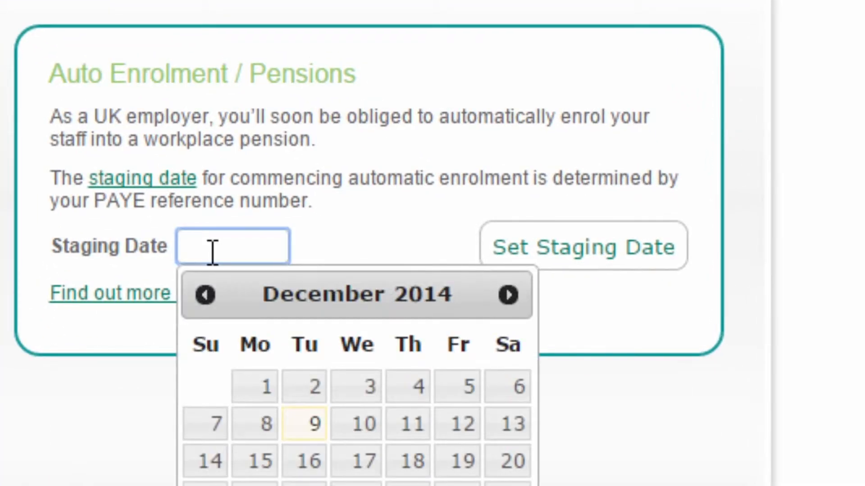
{"action": "mouse_move", "coordinate": [284, 297]}
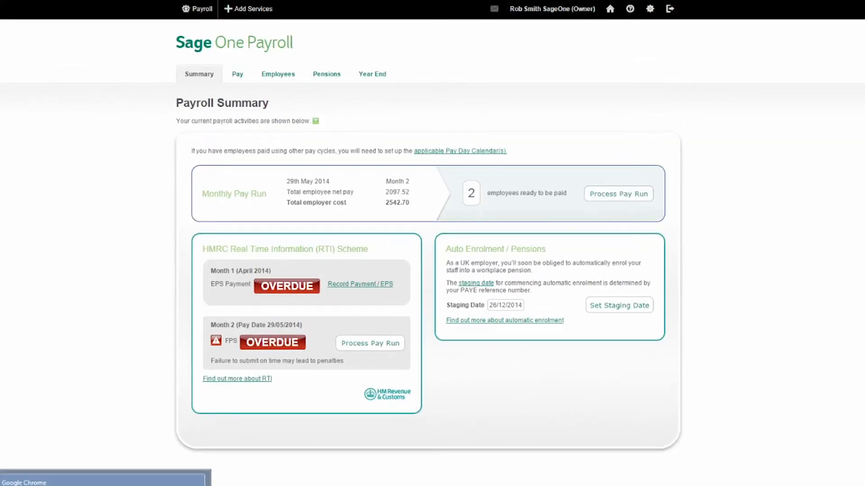
{"action": "left_click", "coordinate": [504, 320]}
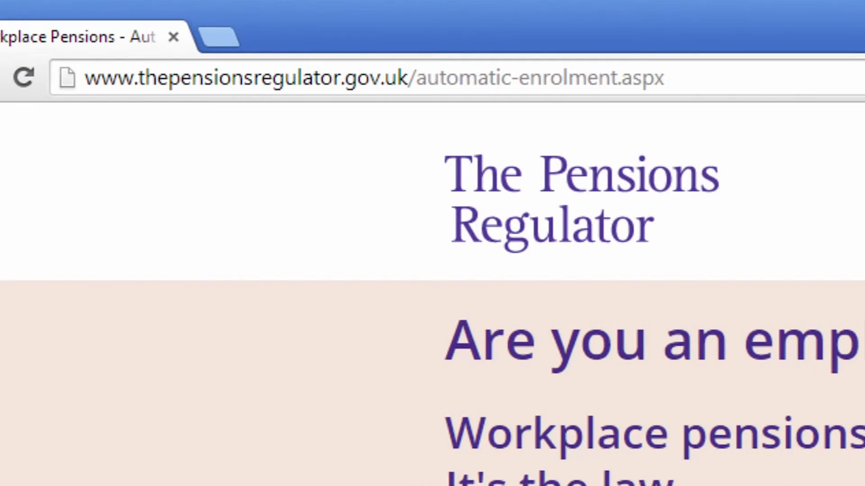
{"action": "mouse_move", "coordinate": [356, 119]}
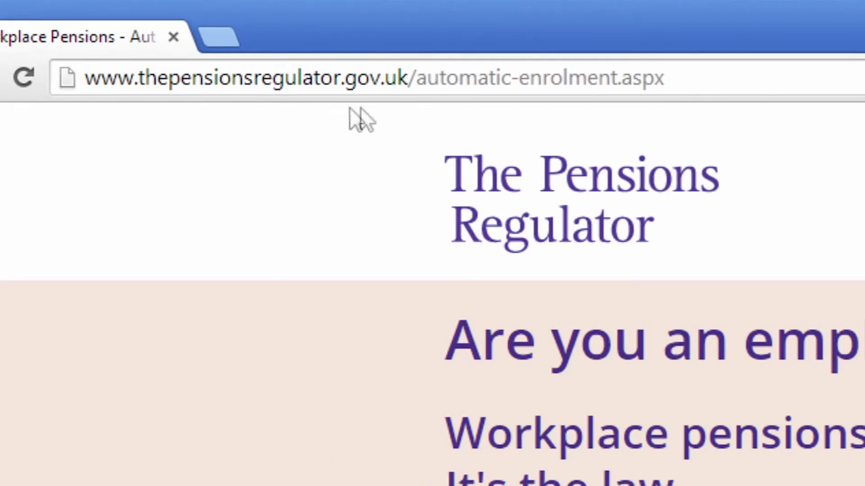
{"action": "mouse_move", "coordinate": [695, 107]}
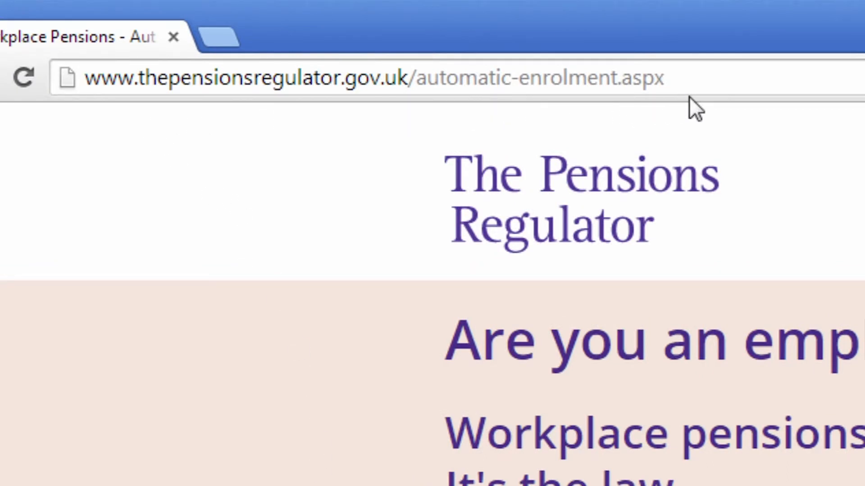